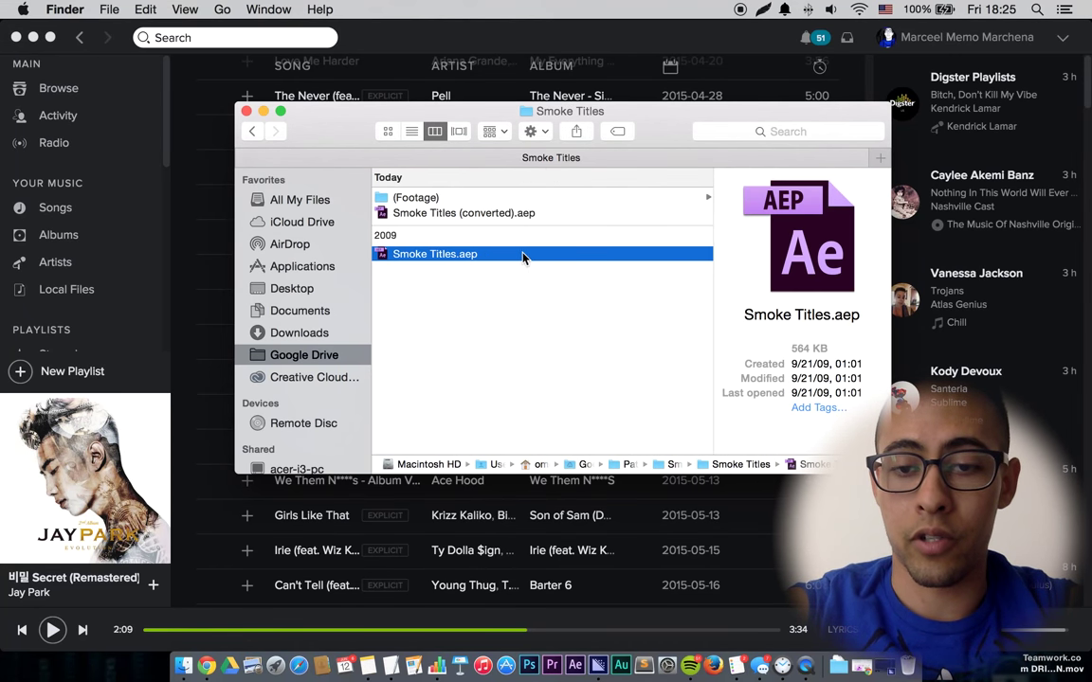
Open Smoke Titles.aep from Finder to load the TITLES MAIN composition
{"action": "double_click", "coordinate": [434, 253]}
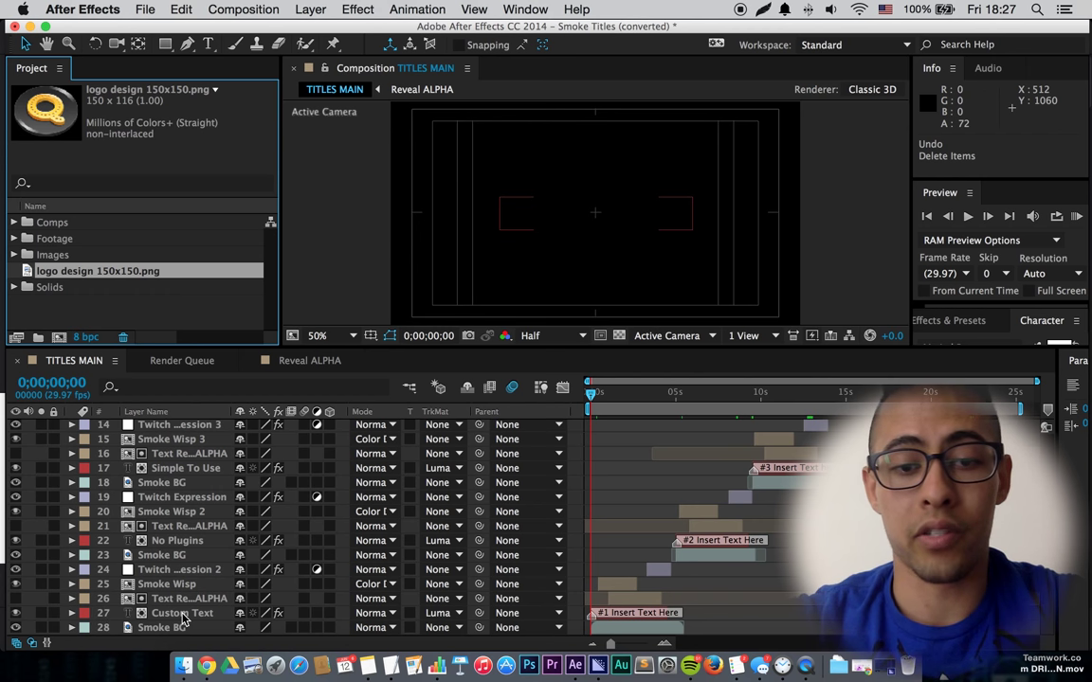
Jump to the first title and edit its text to new wording like 'quiksnip.com'
{"action": "left_click", "coordinate": [178, 540]}
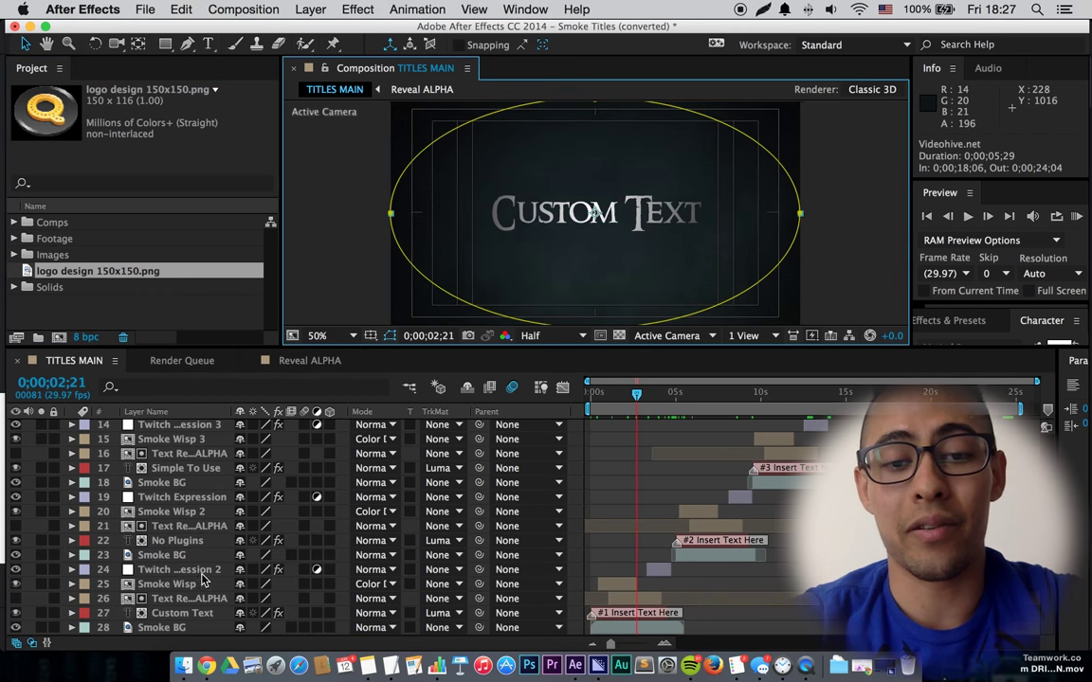
{"action": "left_click", "coordinate": [181, 613]}
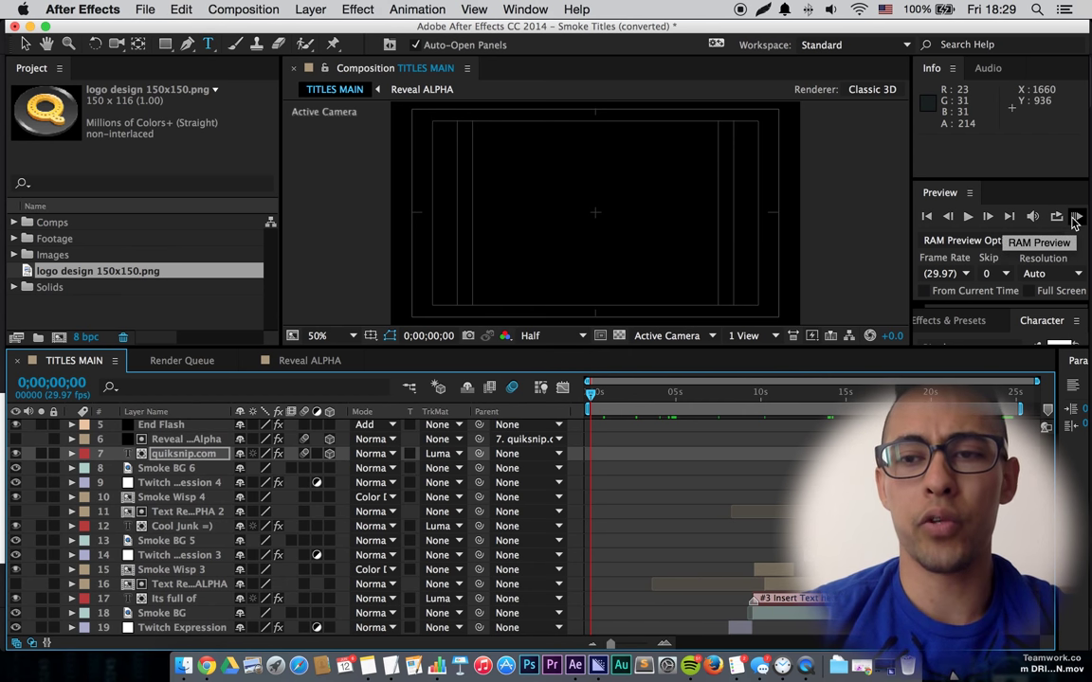
Run a RAM preview of TITLES MAIN with the new titles
{"action": "left_click", "coordinate": [1075, 216]}
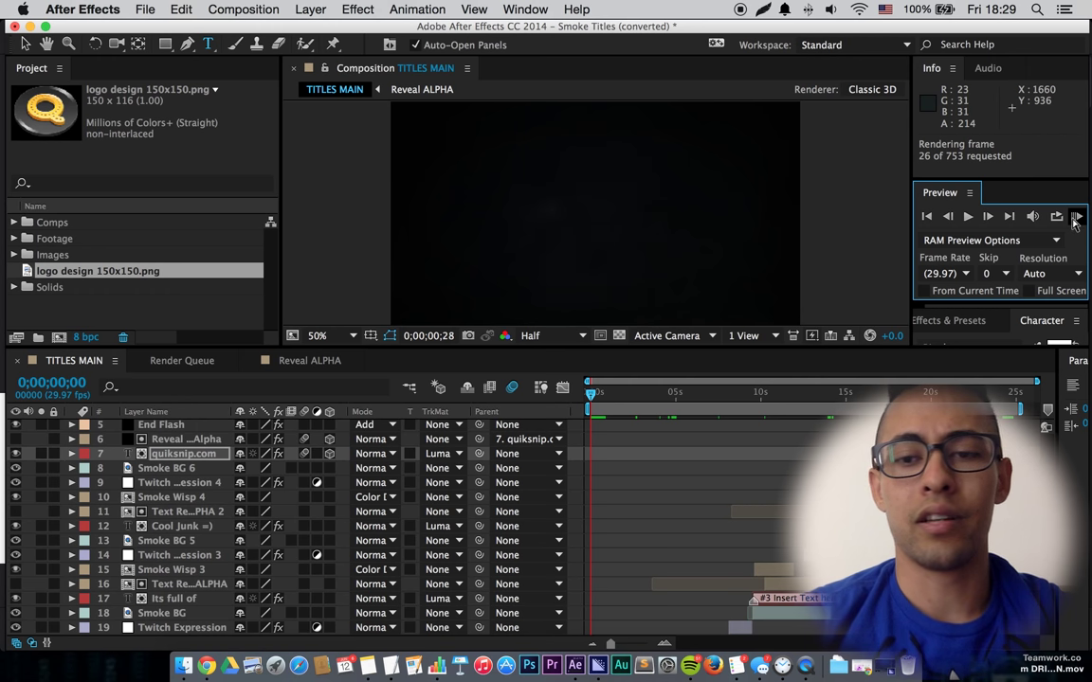
{"action": "left_click", "coordinate": [1075, 216]}
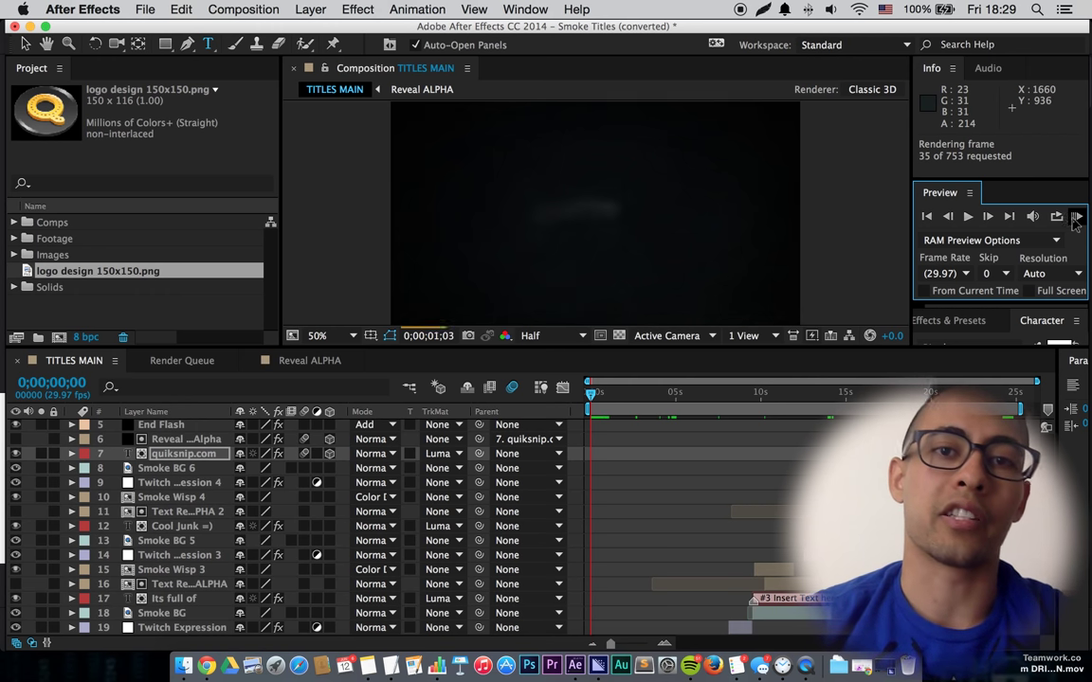
{"action": "left_click", "coordinate": [1077, 216]}
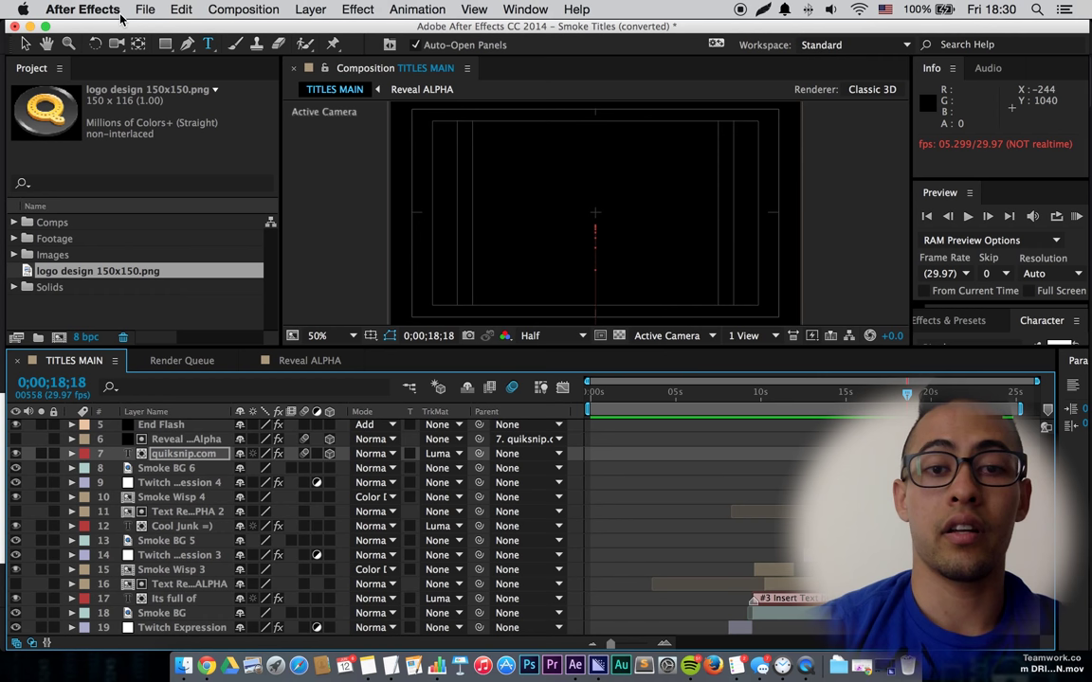
Stop the preview and bring up the File menu's export commands
{"action": "left_click", "coordinate": [145, 9]}
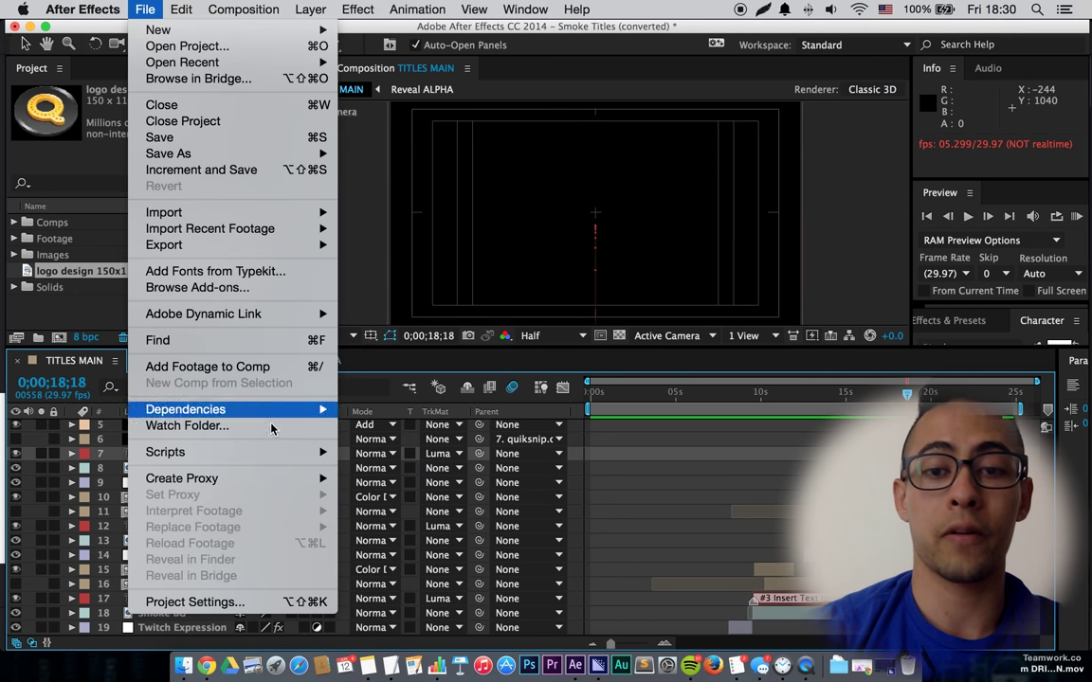
{"action": "mouse_move", "coordinate": [163, 245]}
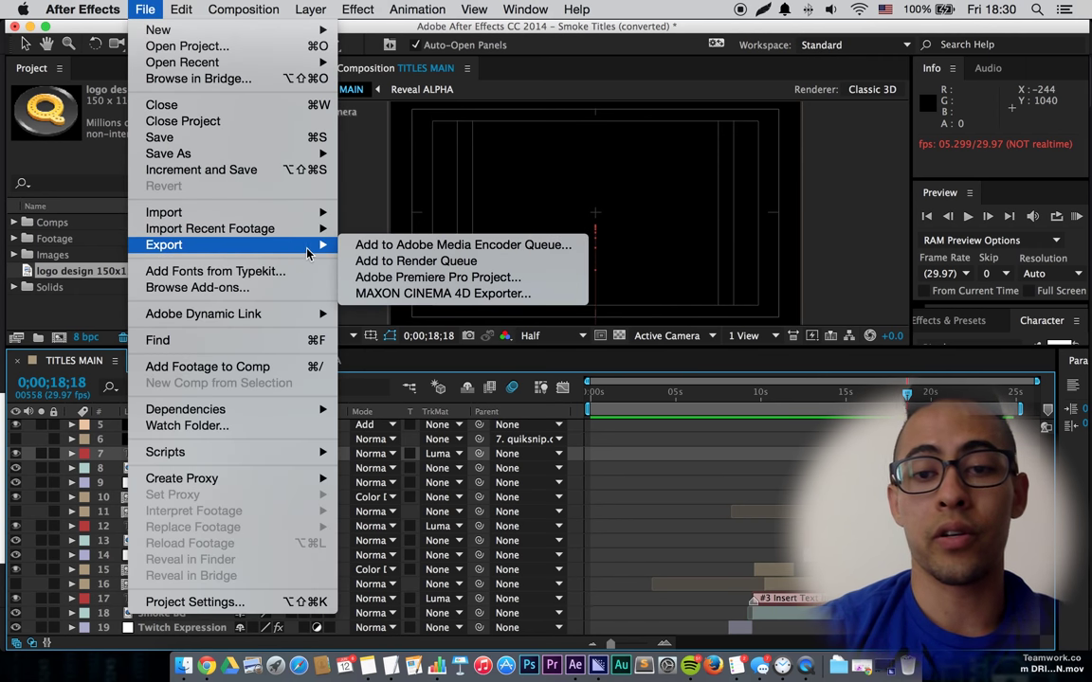
{"action": "mouse_move", "coordinate": [415, 260]}
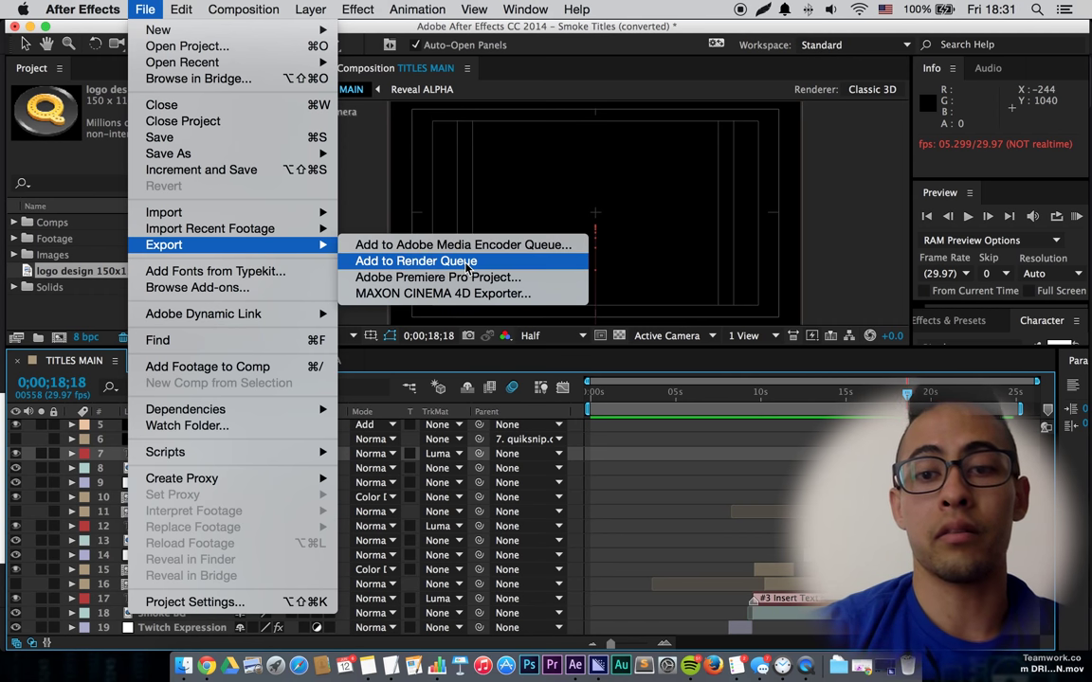
{"action": "mouse_move", "coordinate": [463, 244]}
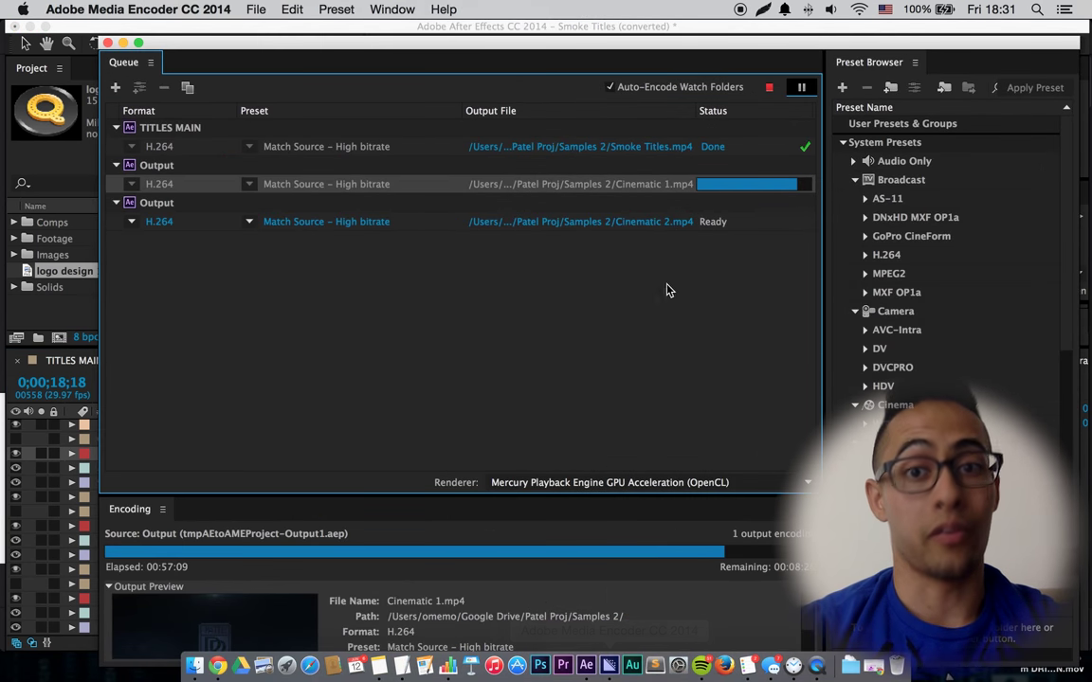
{"action": "mouse_move", "coordinate": [215, 584]}
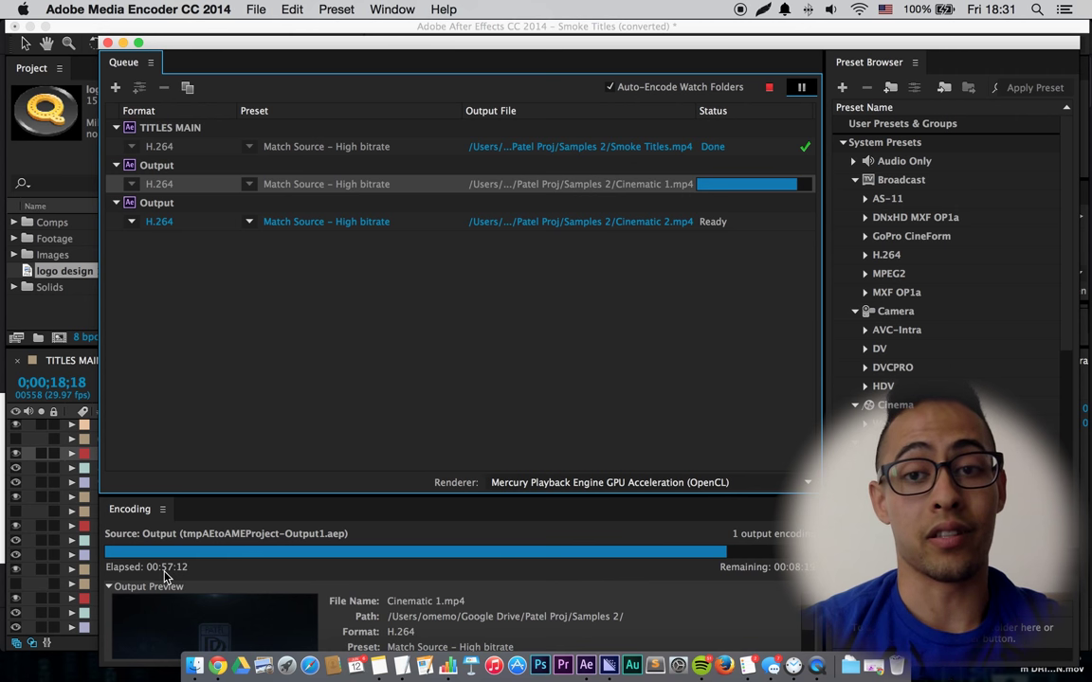
{"action": "mouse_move", "coordinate": [730, 281]}
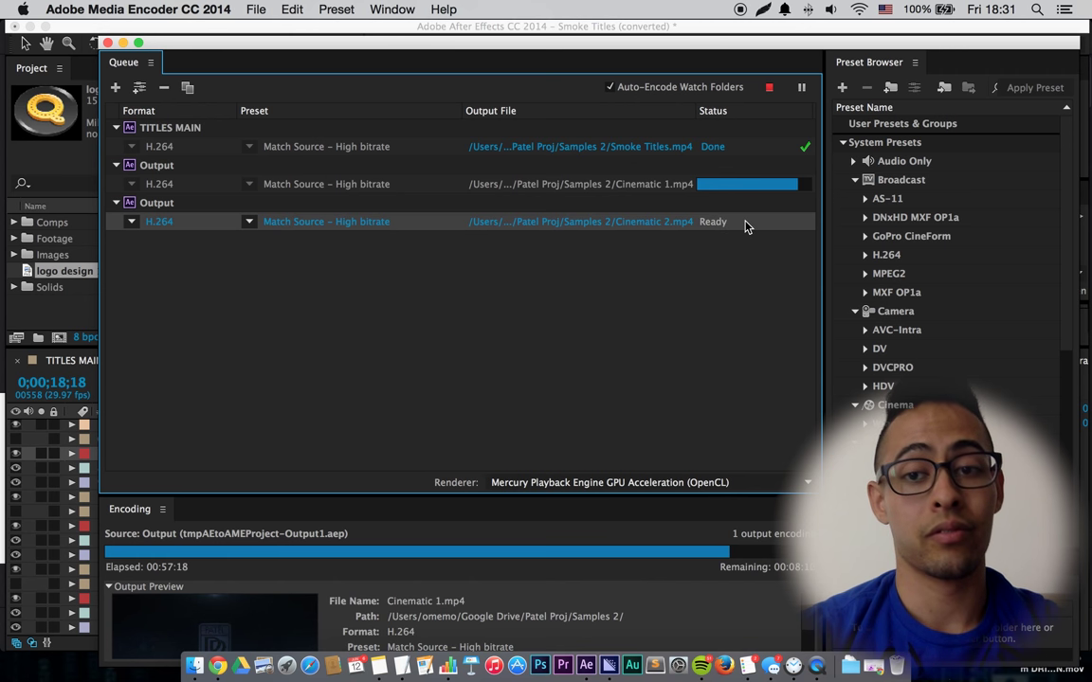
Skip the Cinematic 2 item in the Media Encoder queue
{"action": "right_click", "coordinate": [712, 221]}
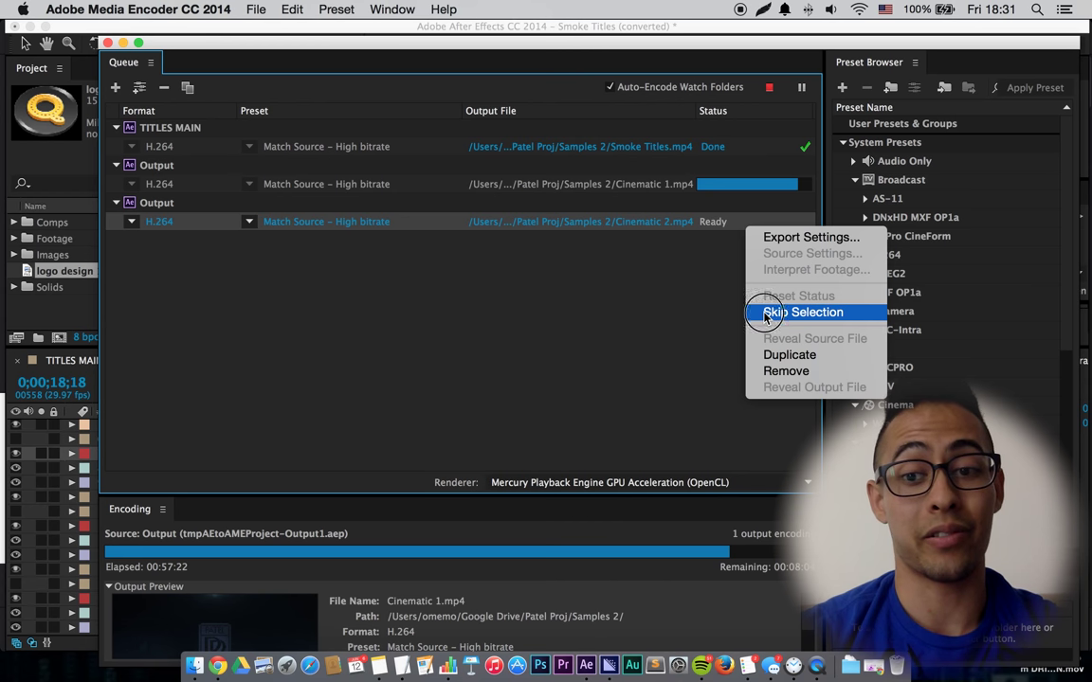
{"action": "left_click", "coordinate": [803, 312]}
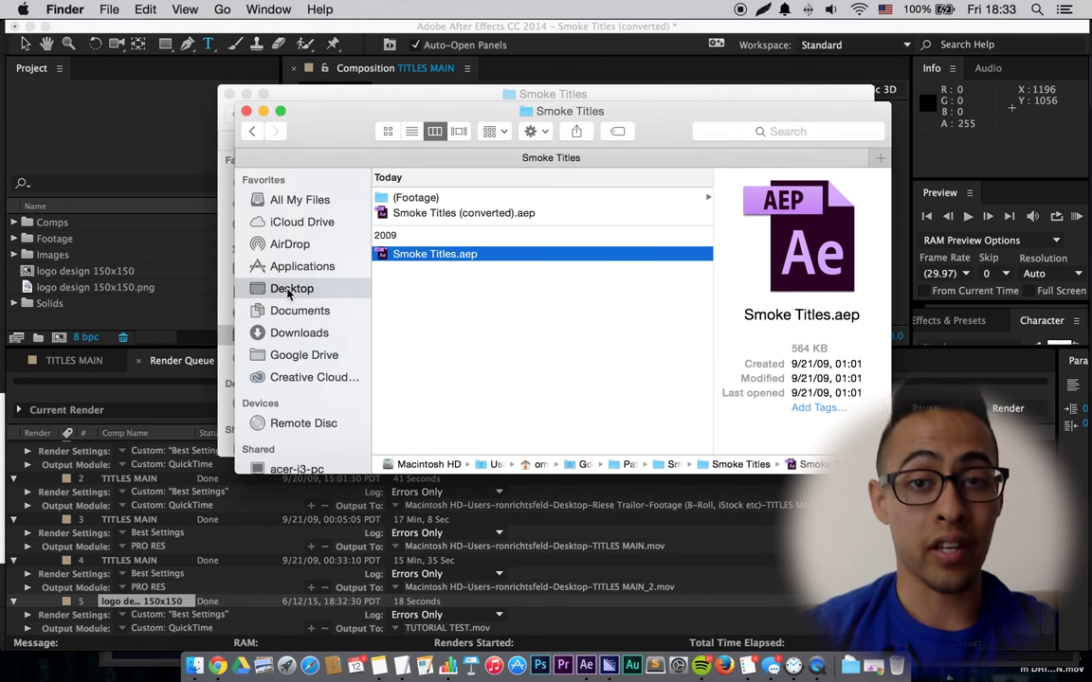
Browse the Desktop in column view and open TUTORIAL TEST.mov in QuickTime Player
{"action": "left_click", "coordinate": [292, 288]}
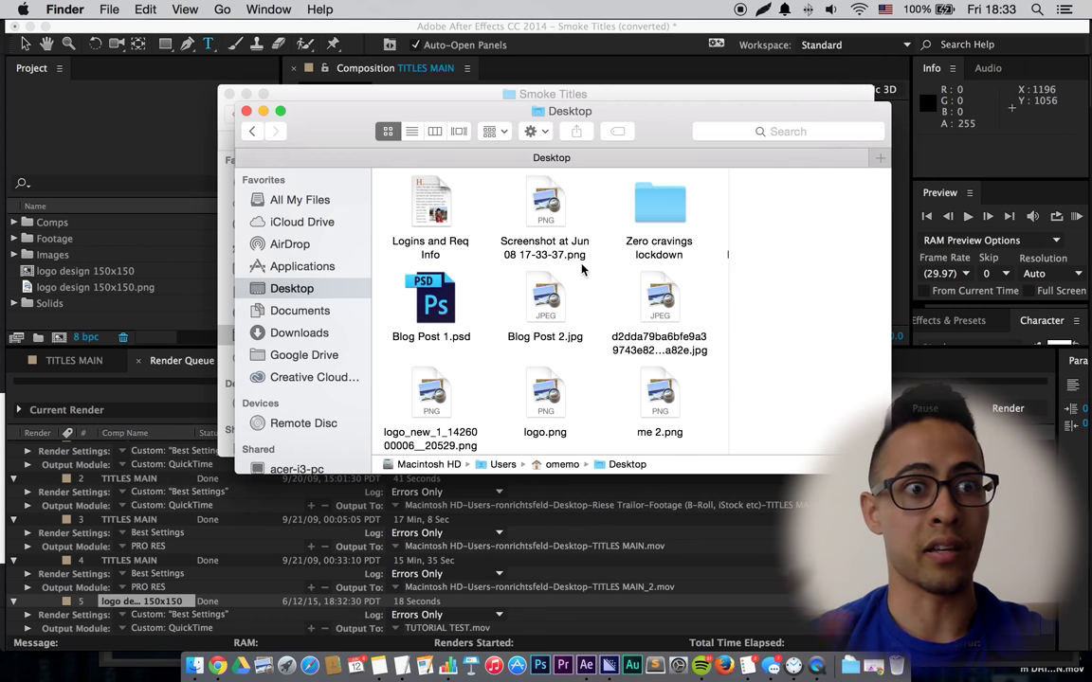
{"action": "left_click", "coordinate": [434, 130]}
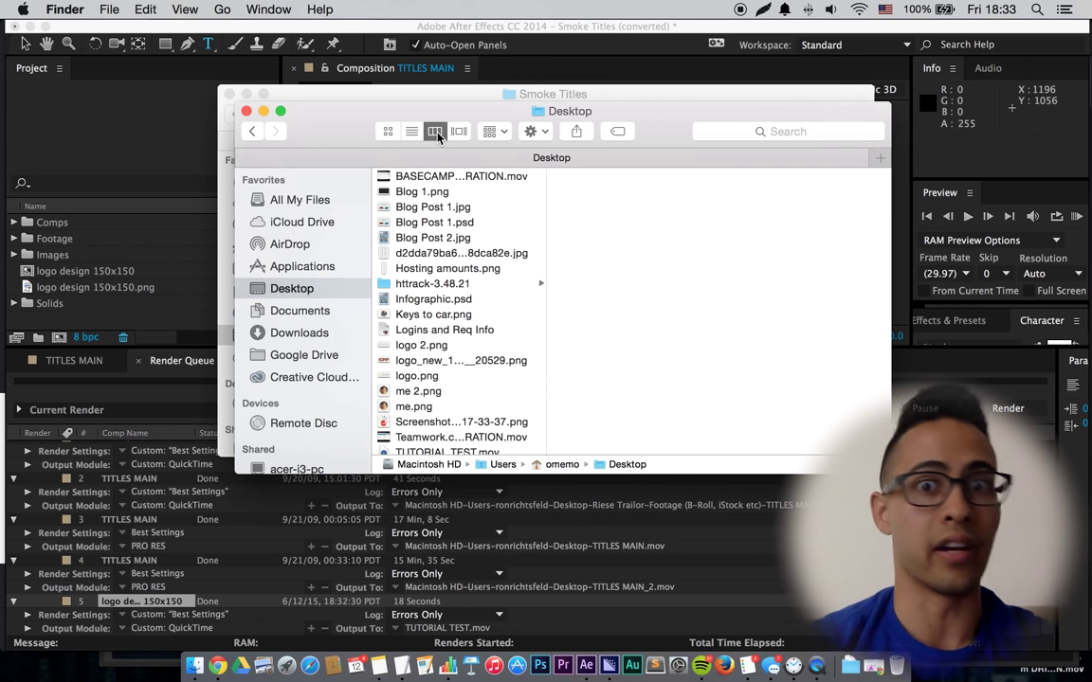
{"action": "scroll", "scroll_direction": "down", "scroll_amount": 3}
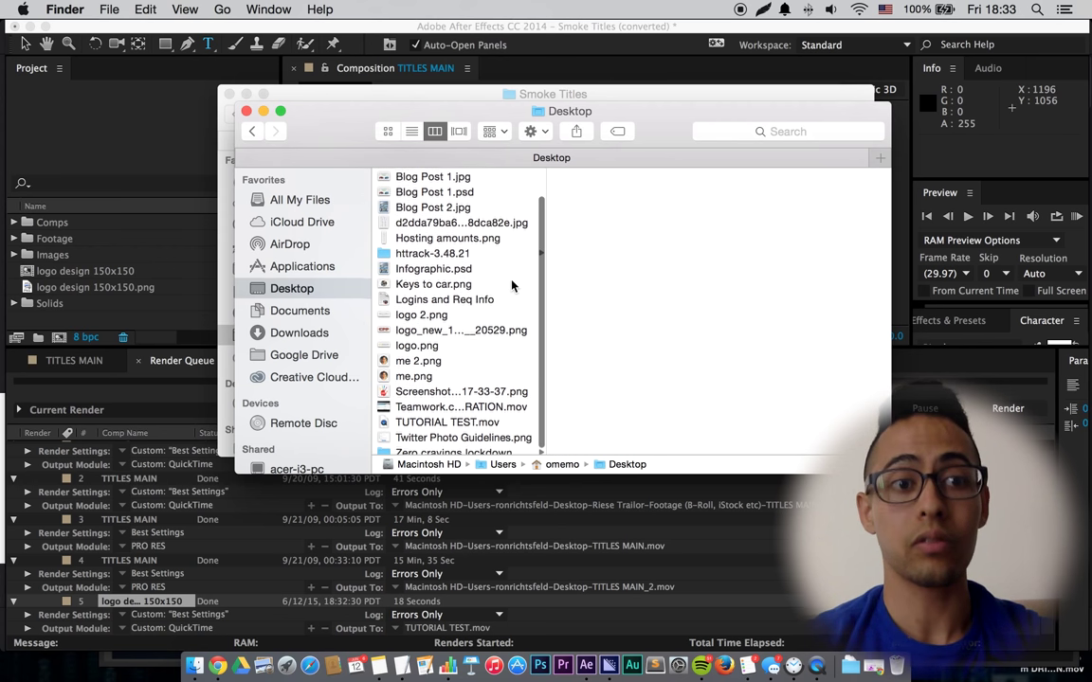
{"action": "double_click", "coordinate": [447, 421]}
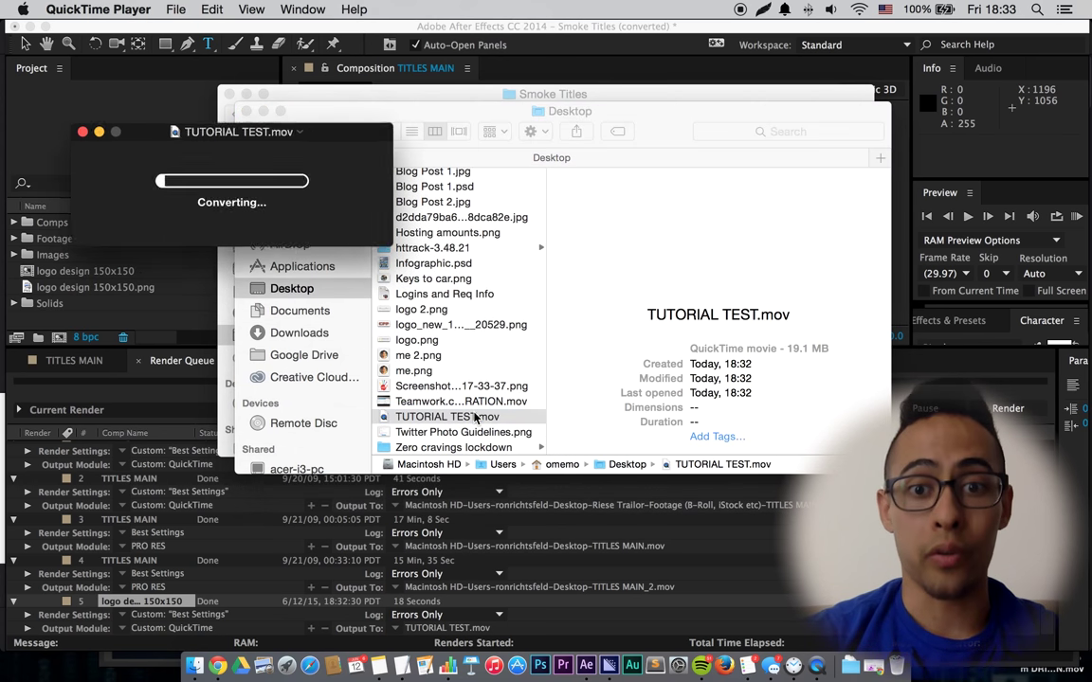